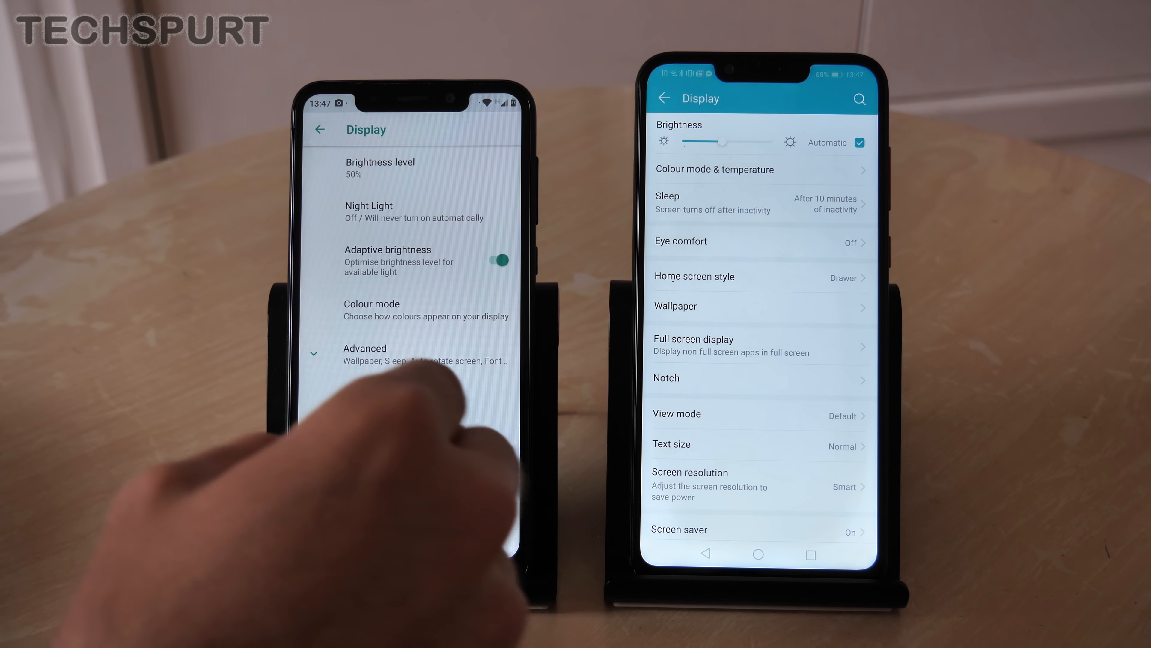
pyautogui.click(365, 354)
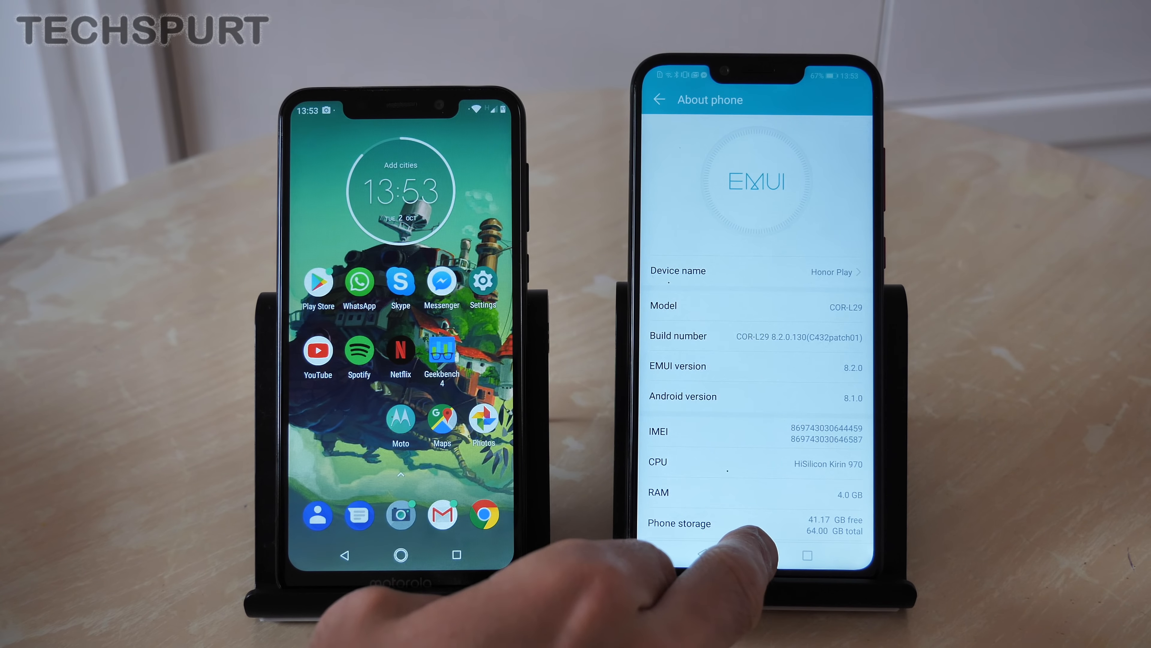
pyautogui.click(657, 99)
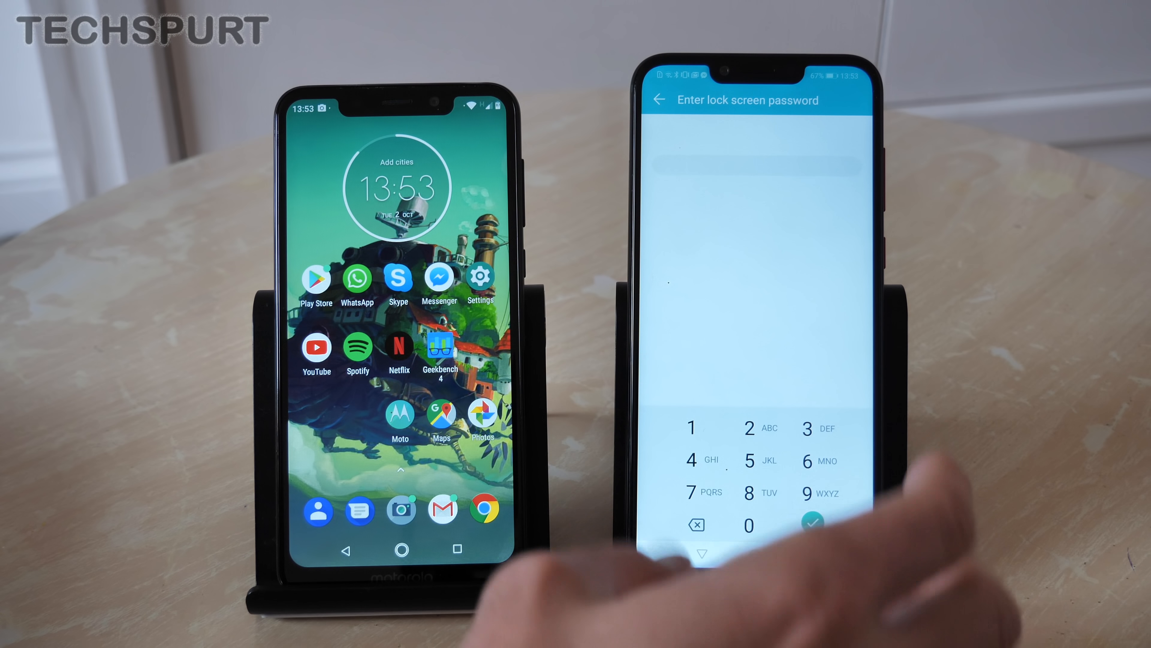
pyautogui.click(690, 428)
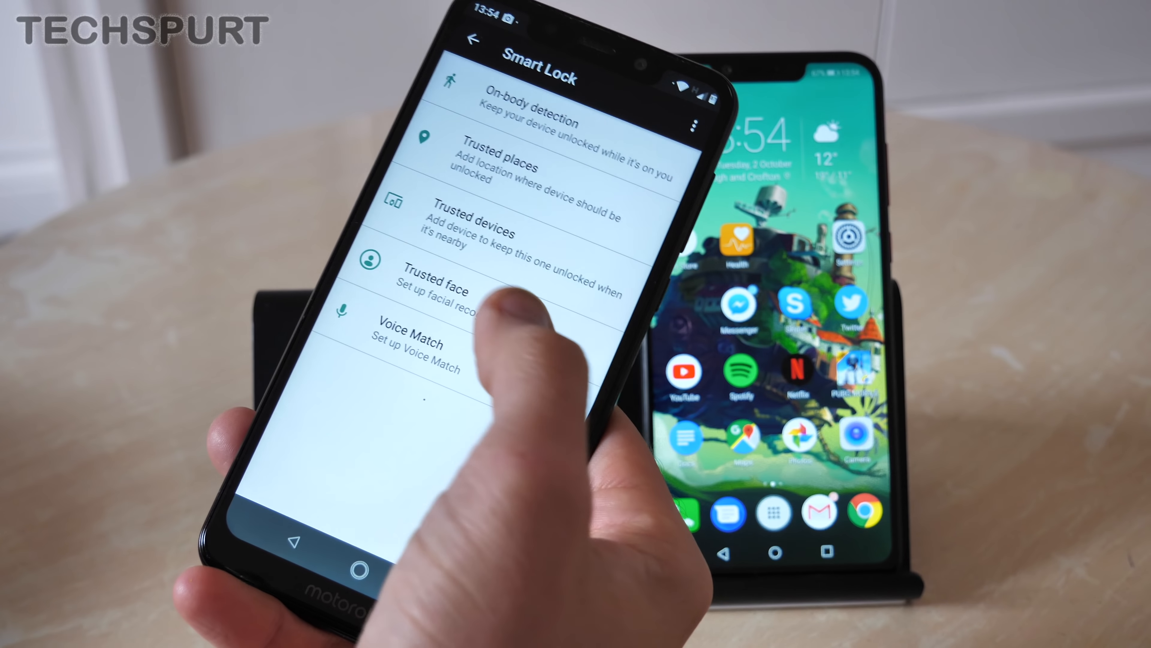
pyautogui.click(436, 290)
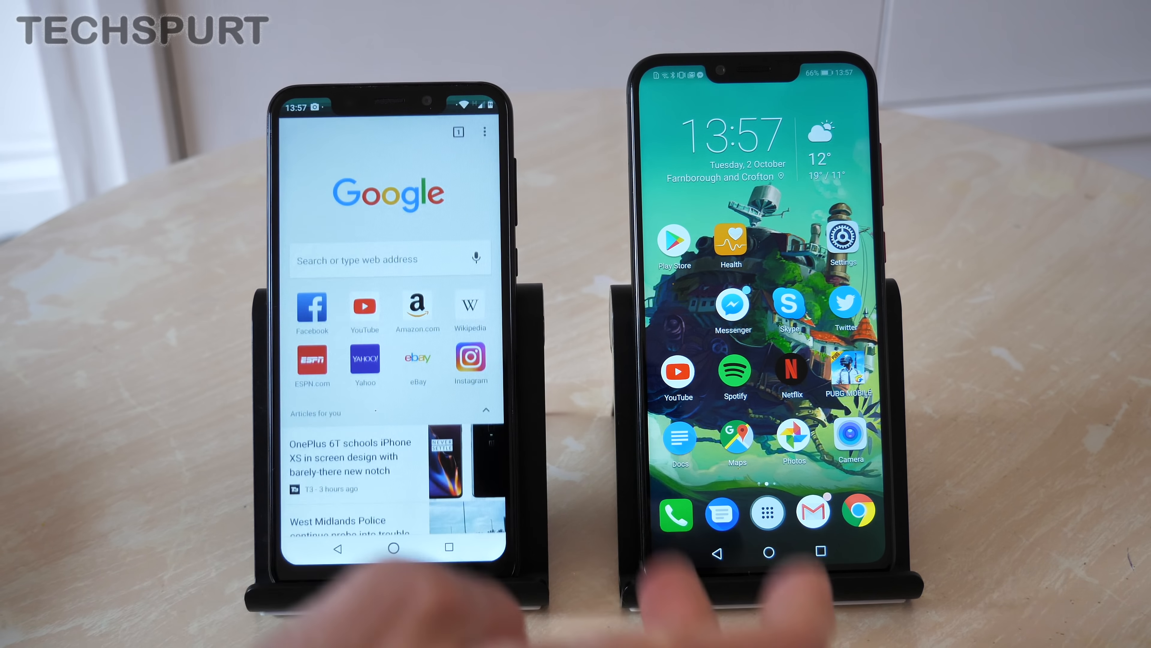
pyautogui.click(364, 305)
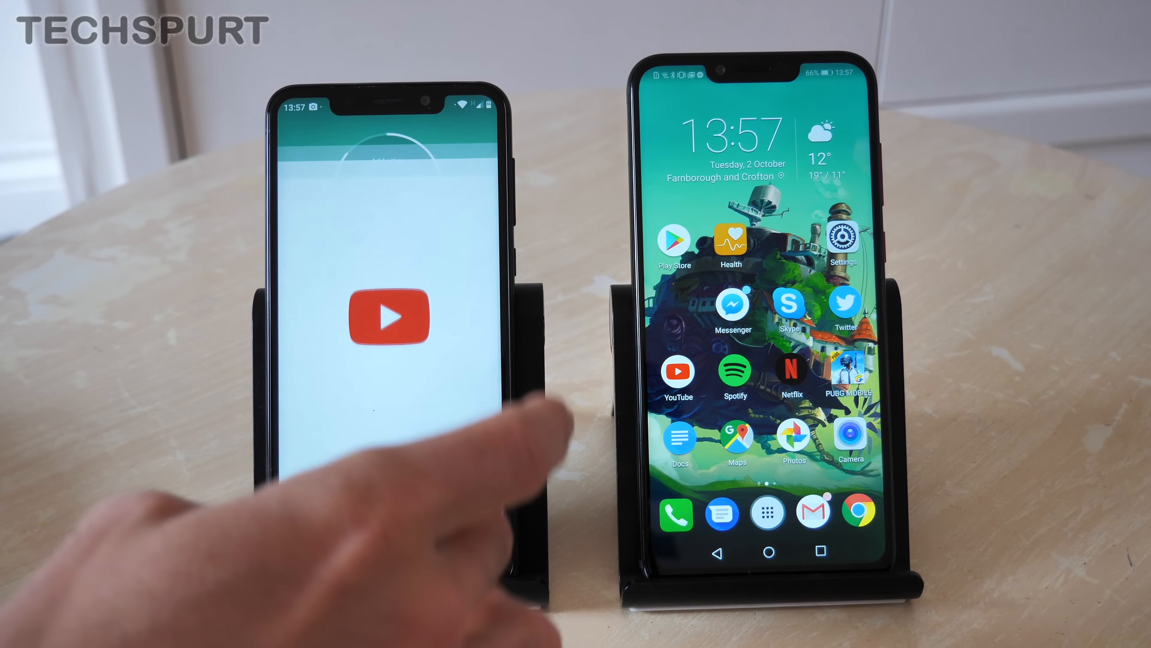